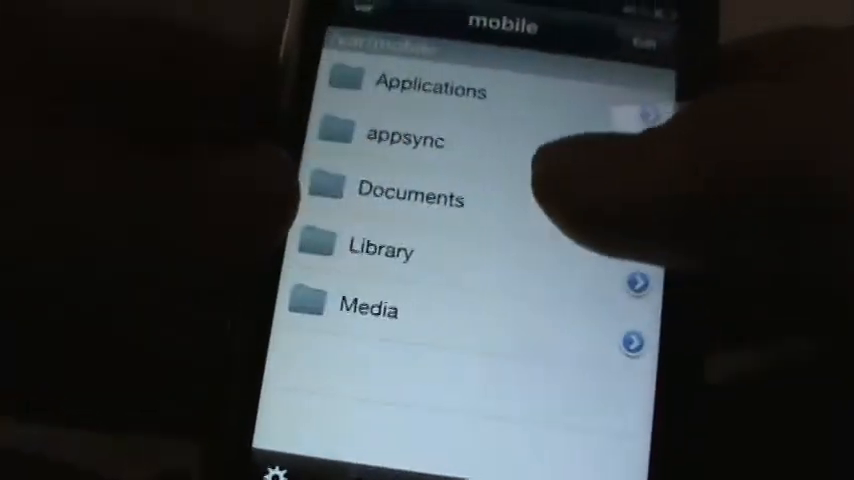
# Open the Library folder under /var/mobile and browse its subfolders
pyautogui.click(382, 250)
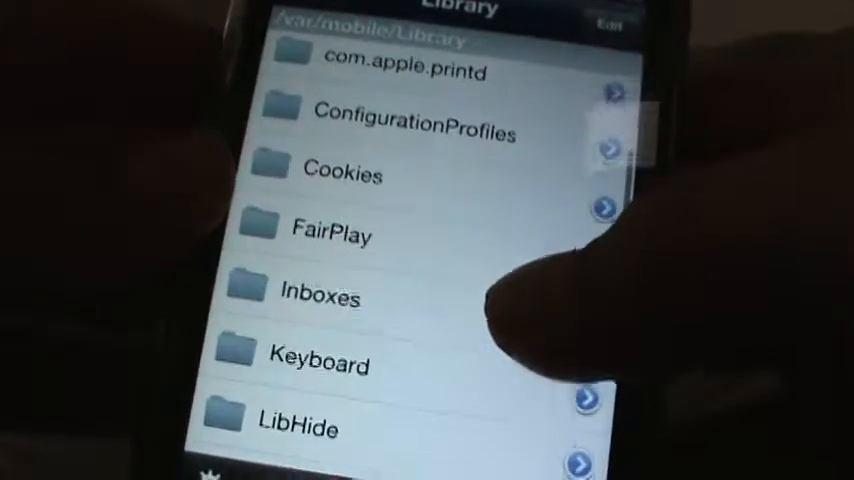
pyautogui.scroll(-3)
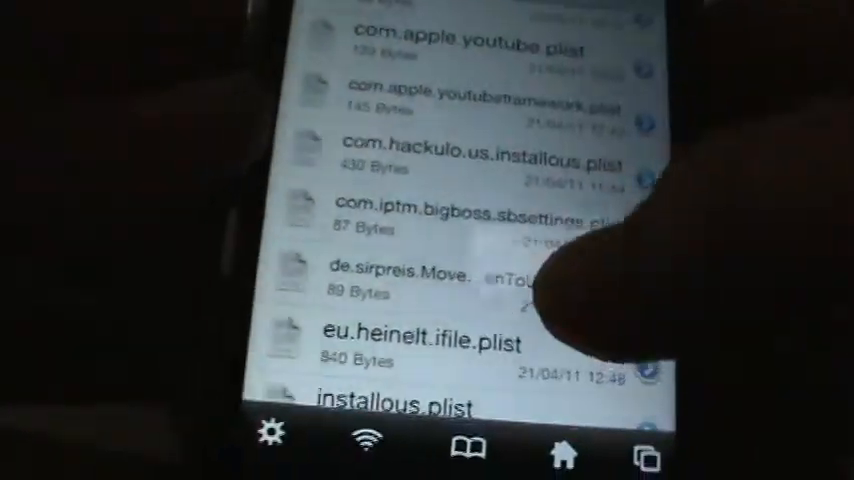
# Browse the Preferences folder's .plist files toward the SpringBoard plist
pyautogui.scroll(-3)
pyautogui.write('SBUse')
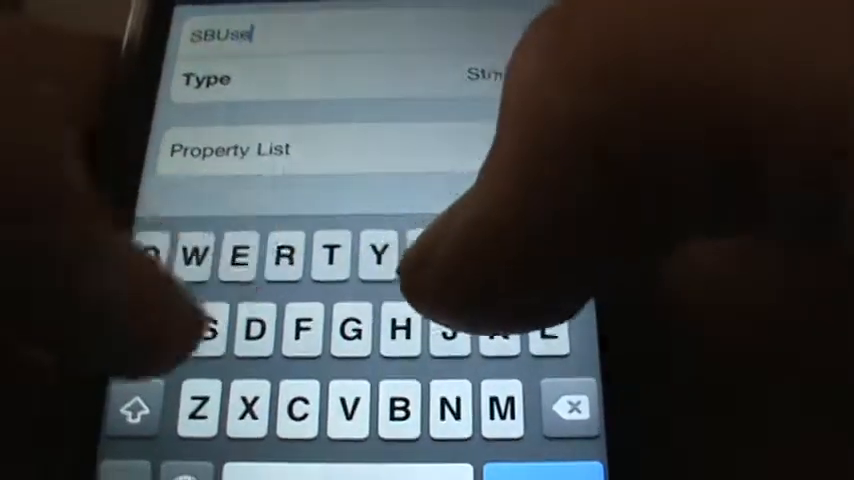
# Name the new SpringBoard plist key, beginning with 'SBUse'
pyautogui.write('S')
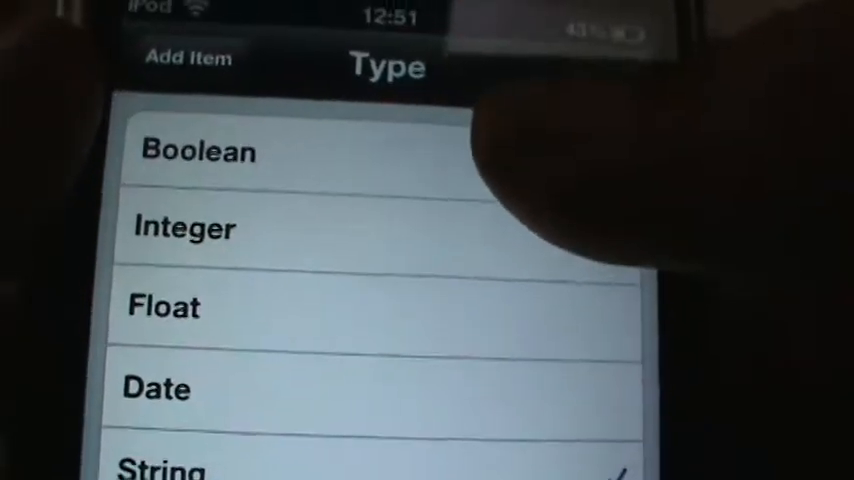
# Set the new key's type to Boolean instead of String
pyautogui.click(196, 152)
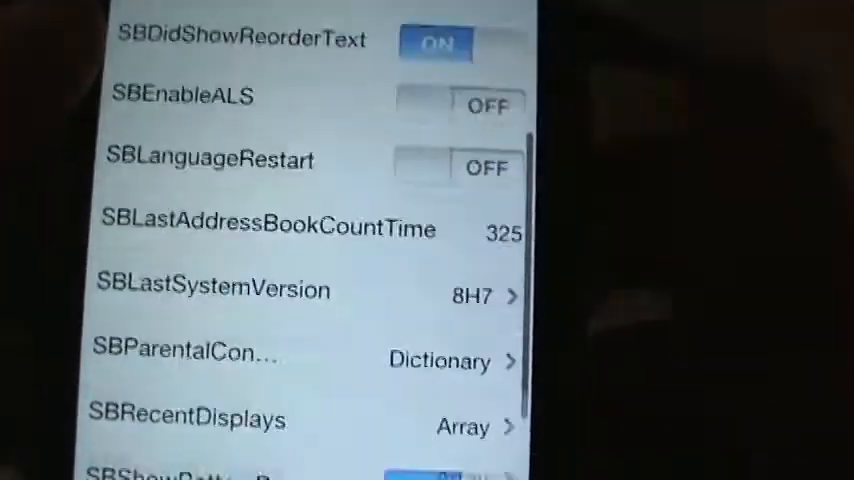
# Locate the new Boolean key in the plist, switch it ON and save
pyautogui.scroll(-3)
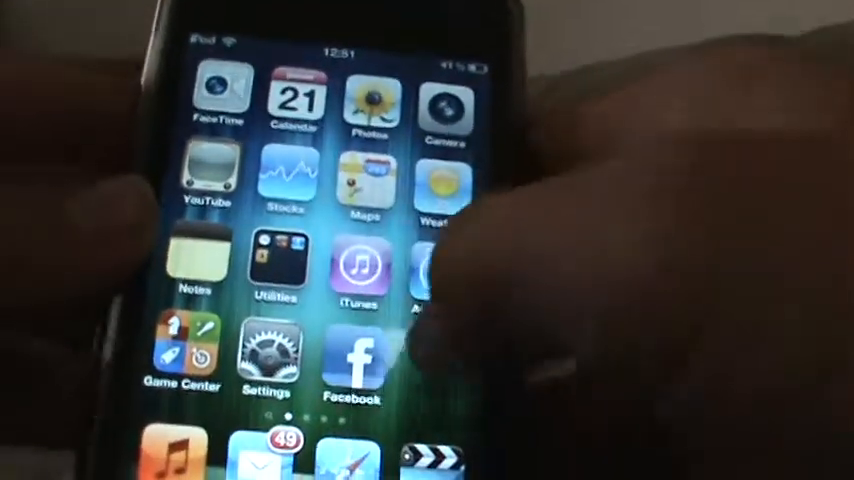
# Launch Settings from the home screen
pyautogui.click(264, 360)
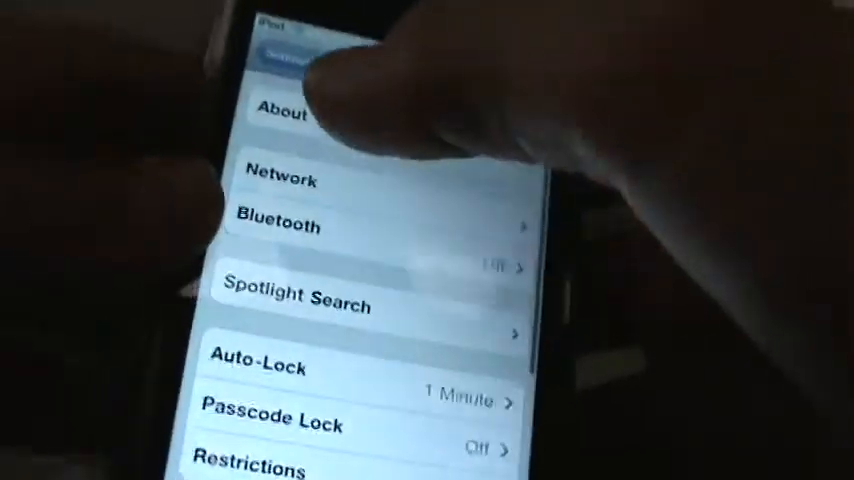
# Browse the main Settings list down to the third-party app section
pyautogui.scroll(-3)
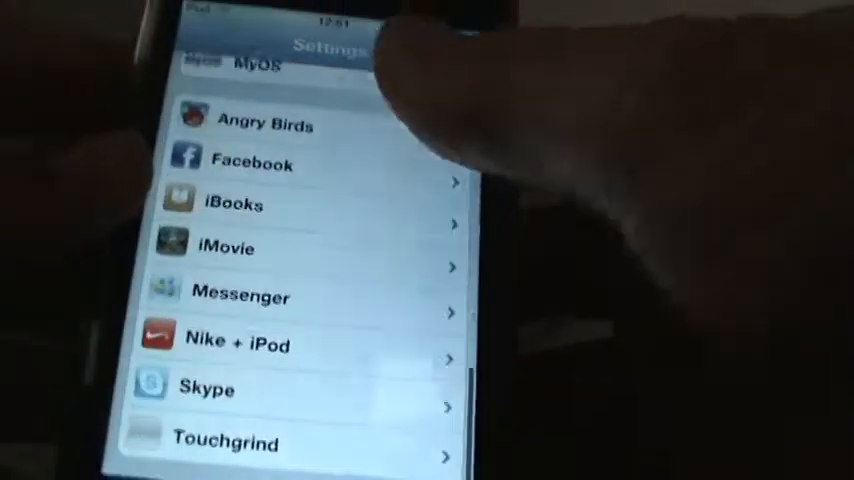